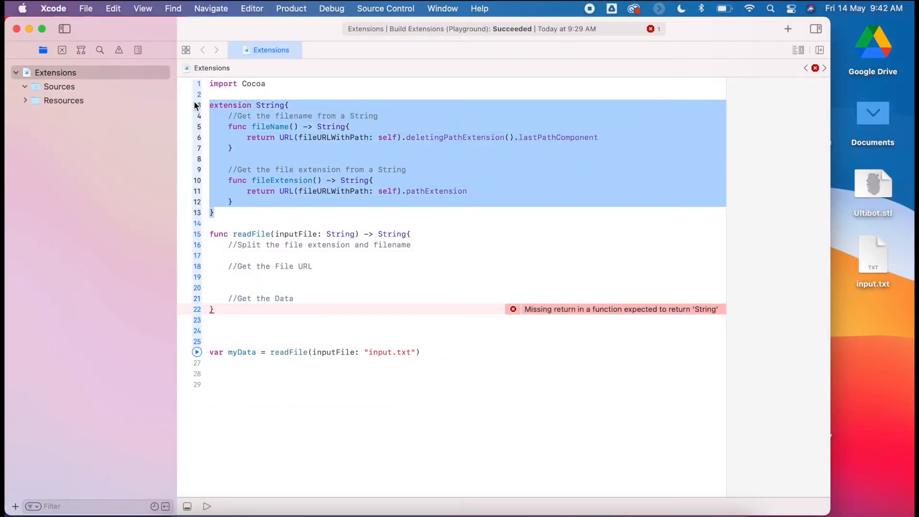
Step: Review the String extension and readFile stub, leaving a blank line above func readFile
left_click(300, 136)
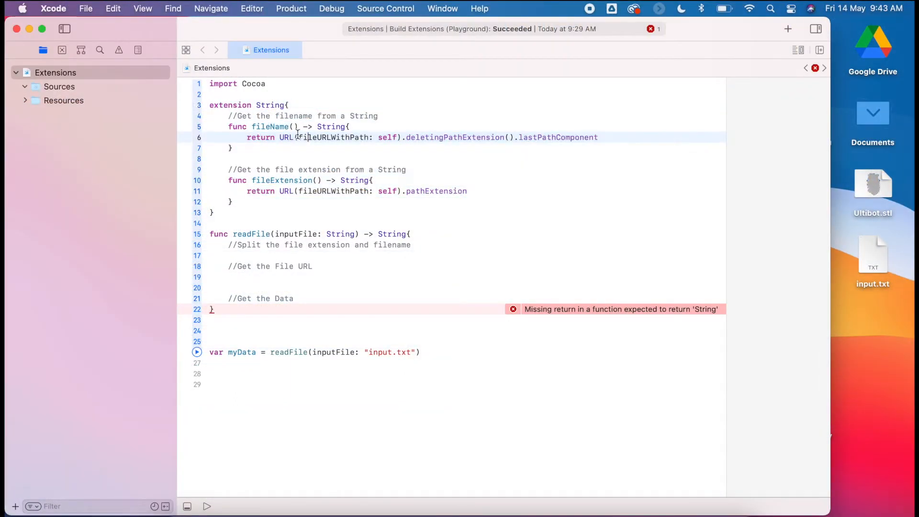
double_click(282, 180)
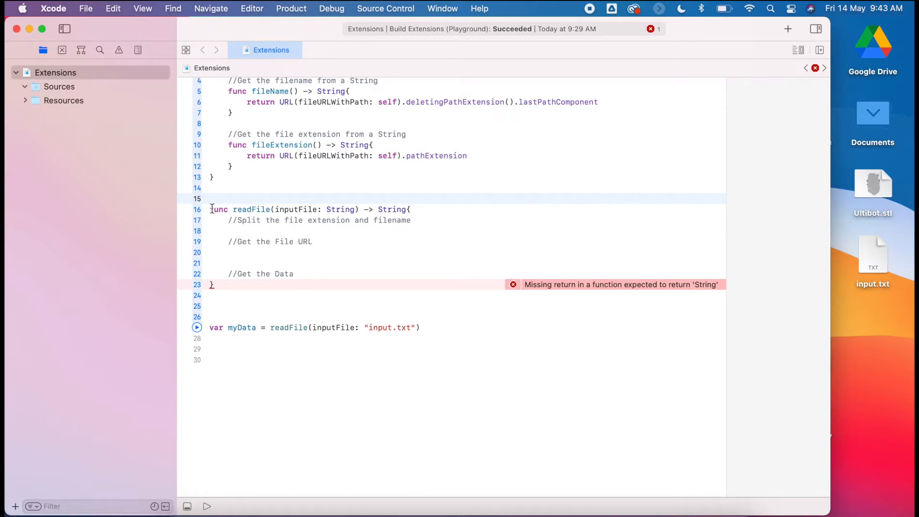
double_click(218, 209)
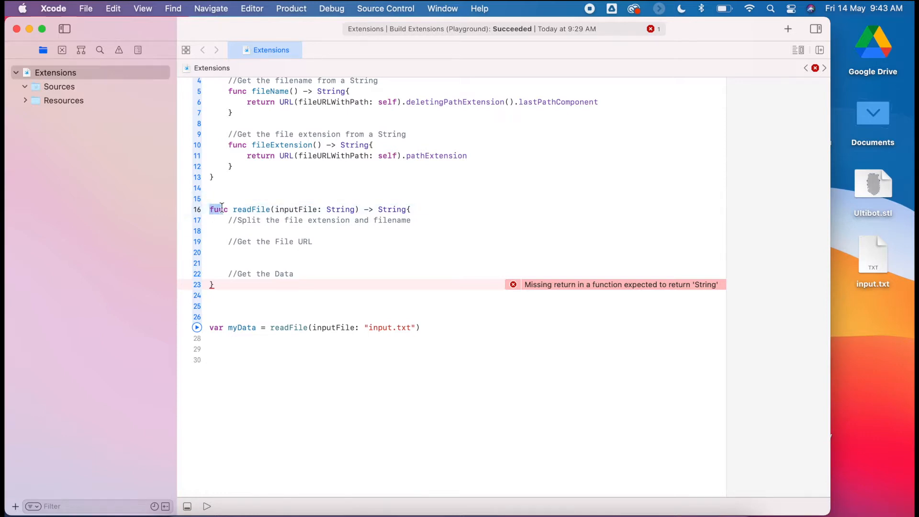
double_click(251, 209)
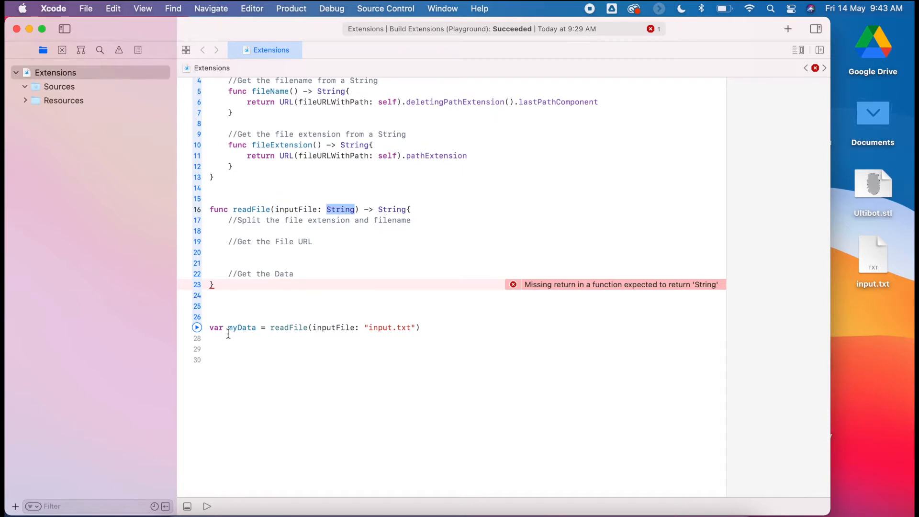
double_click(241, 327)
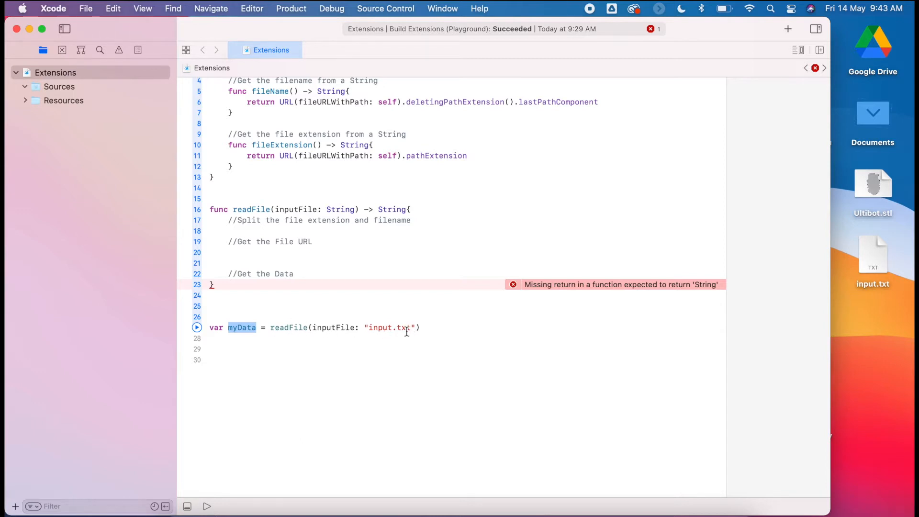
mouse_move(847, 272)
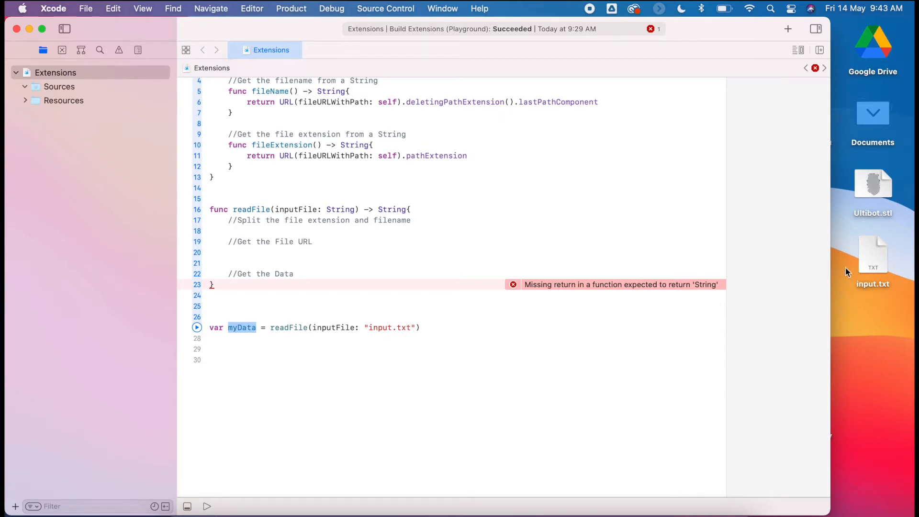
mouse_move(868, 303)
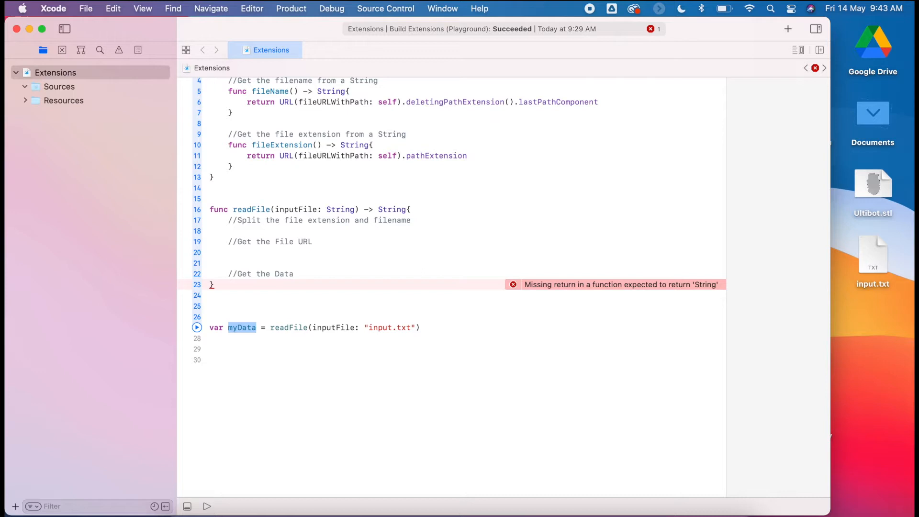
double_click(873, 253)
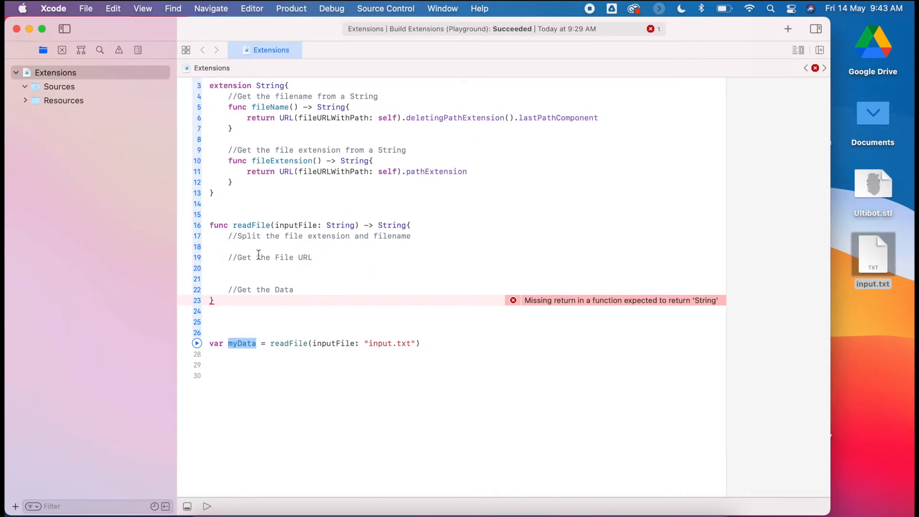
Step: Declare let fileExtension = inputFile.fileExtension() under the split comment
left_click(413, 235)
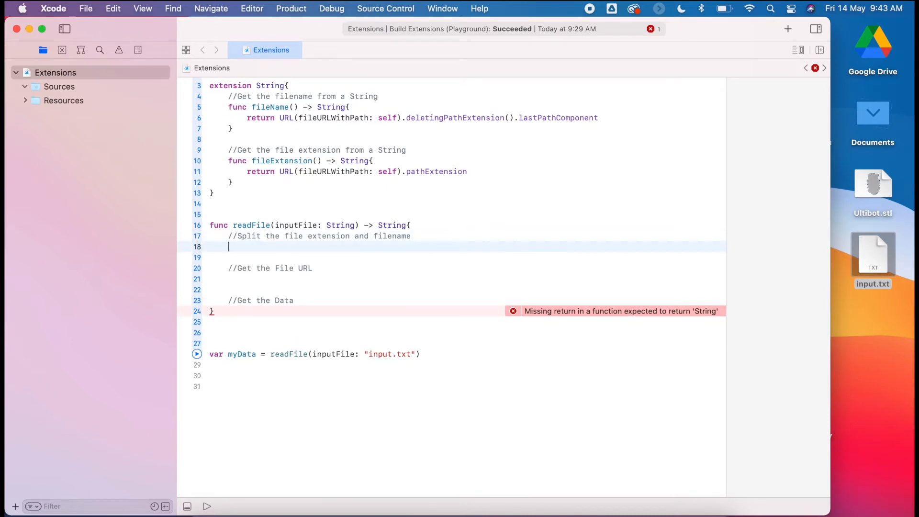
type("let")
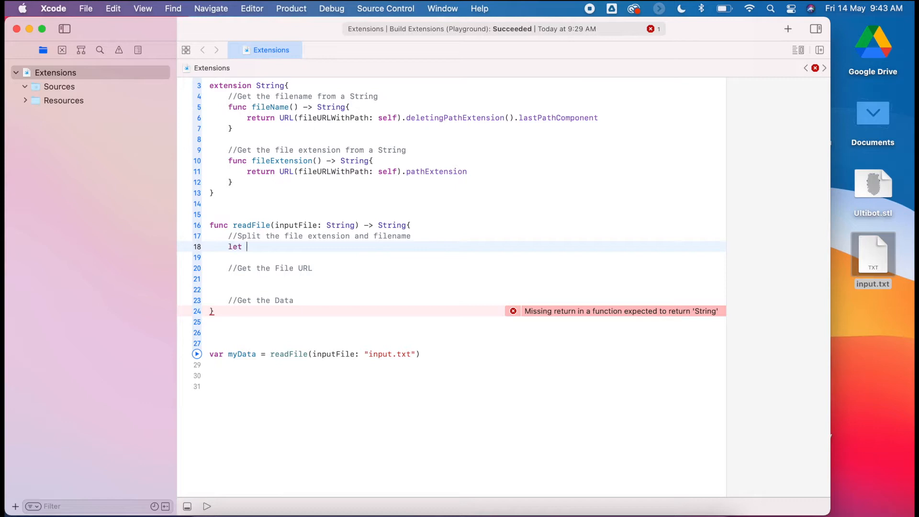
type("fileEx")
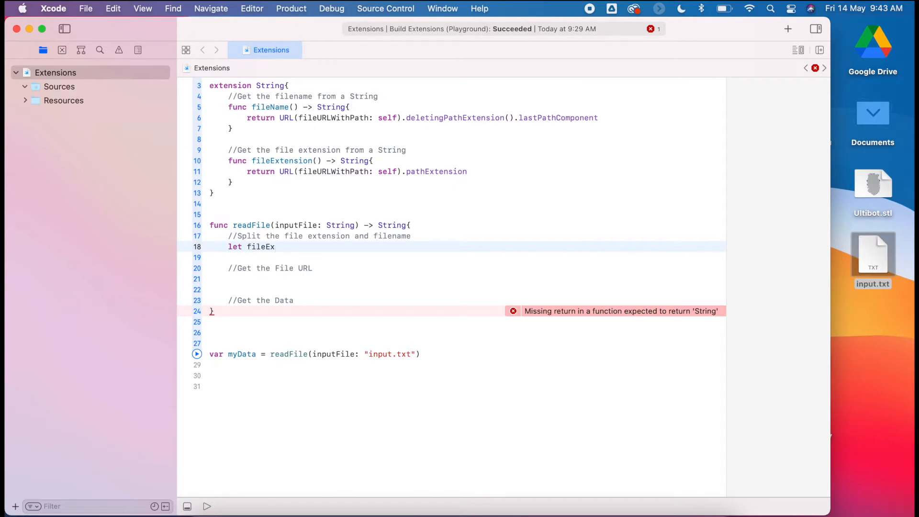
type("tension =")
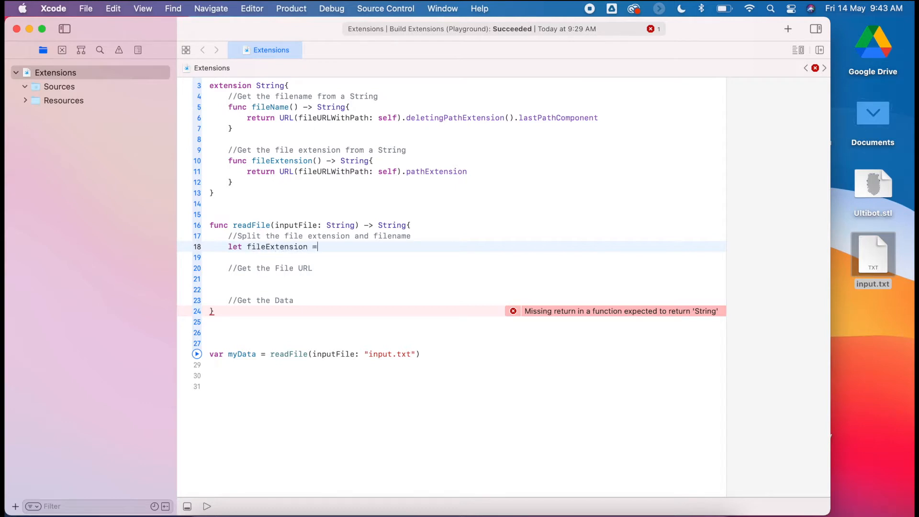
type("inpu")
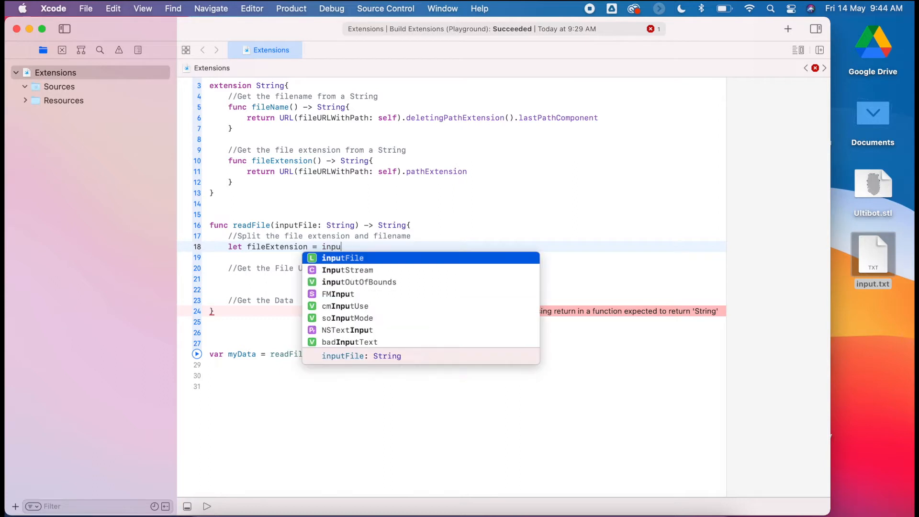
type("tFile.fileExtension(")
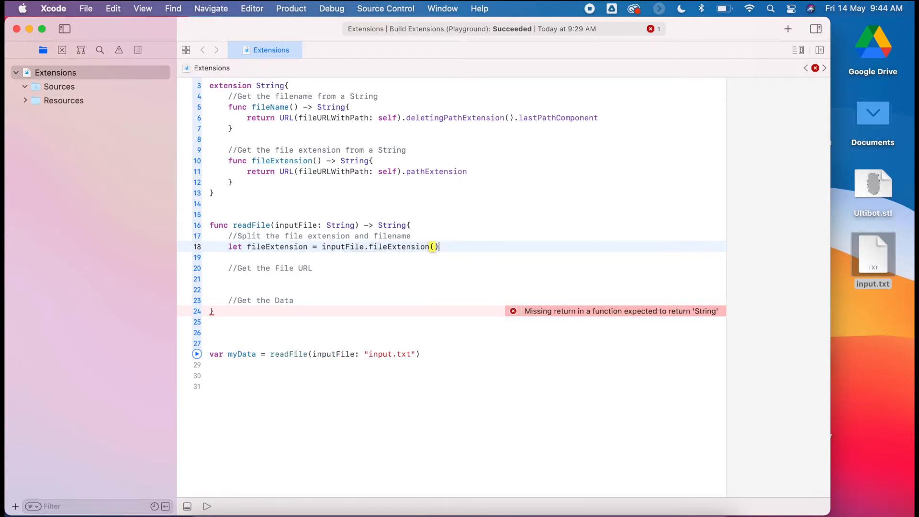
Step: Declare let fileName = inputFile.fileName() on the next line
type("let fil")
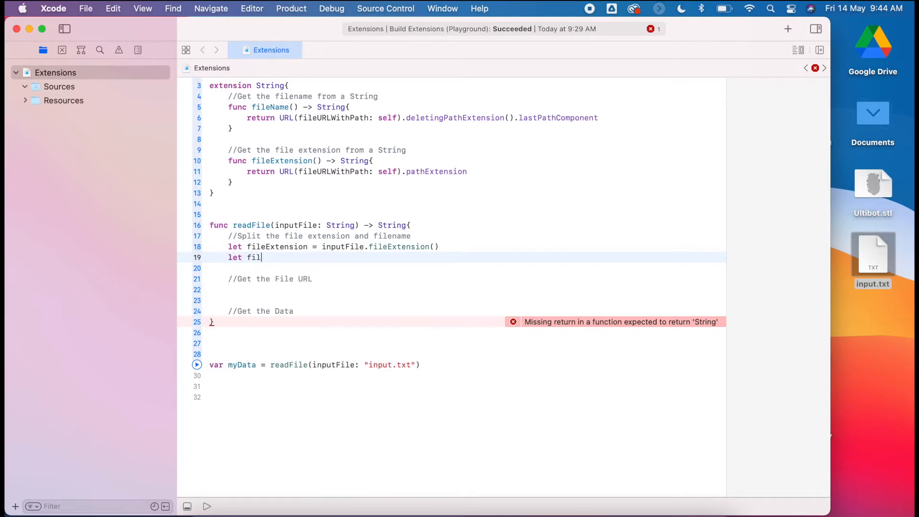
type("eName =")
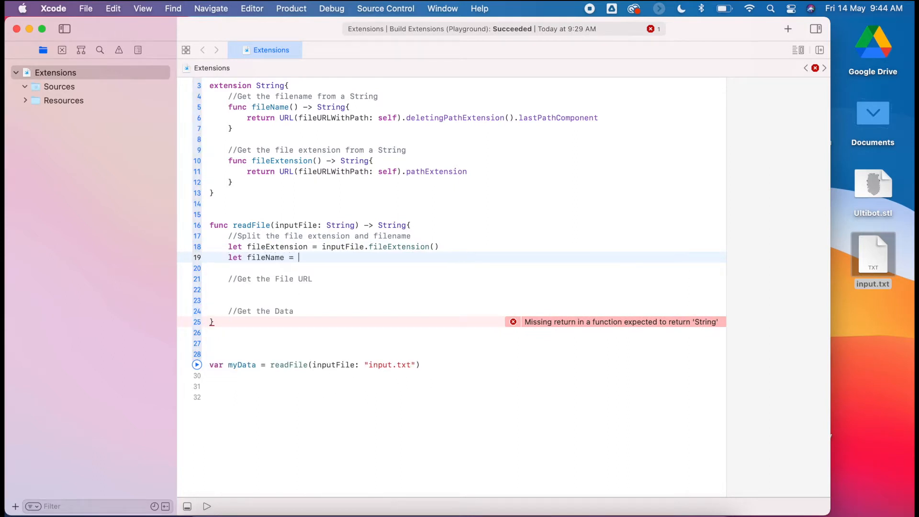
type("inputFile.")
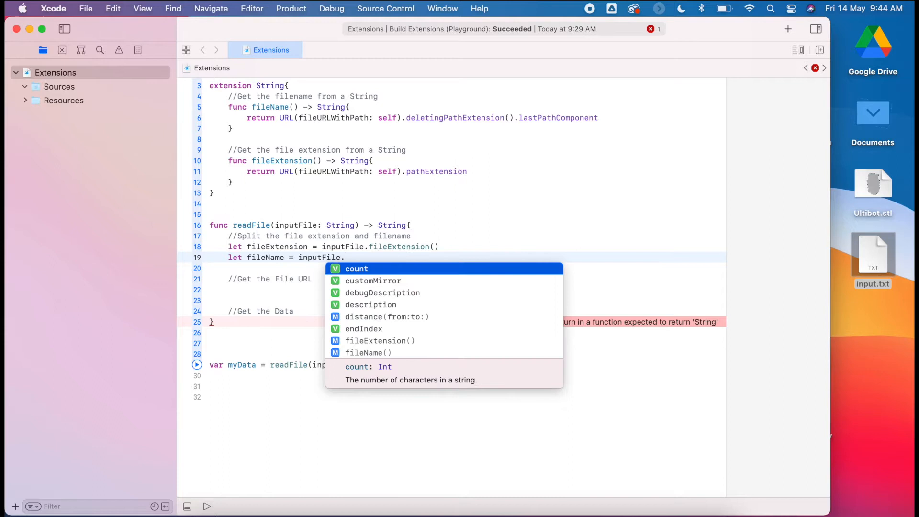
type("fileName(")
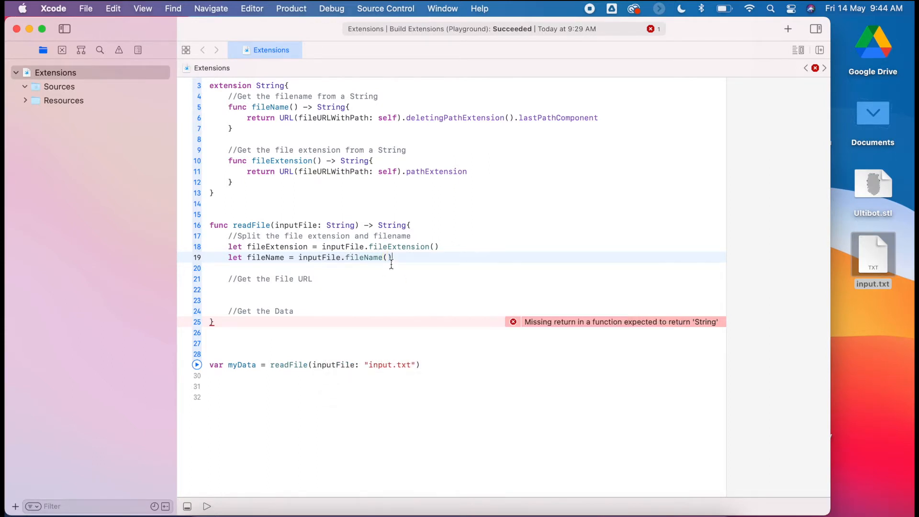
scroll("down", 3)
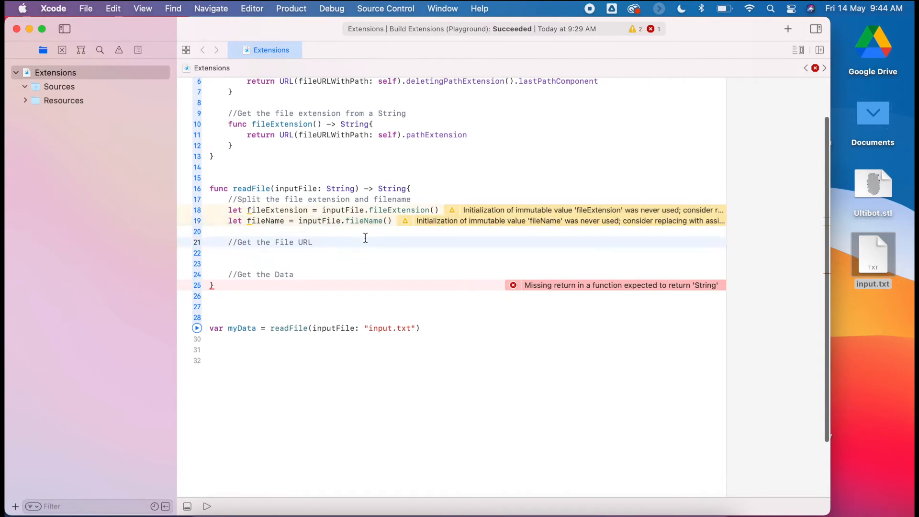
Step: Begin let fileURL = try! FileManager.default.url(...) for the file location
type("let")
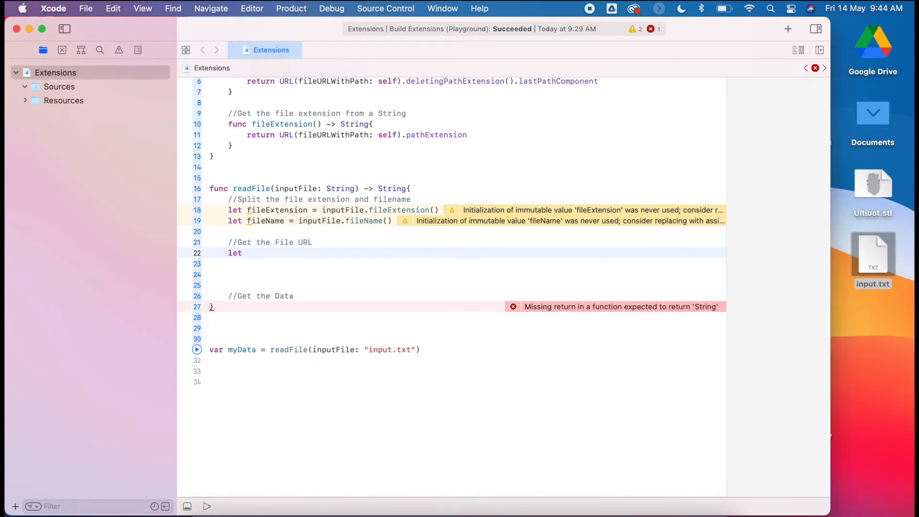
type("fileURL")
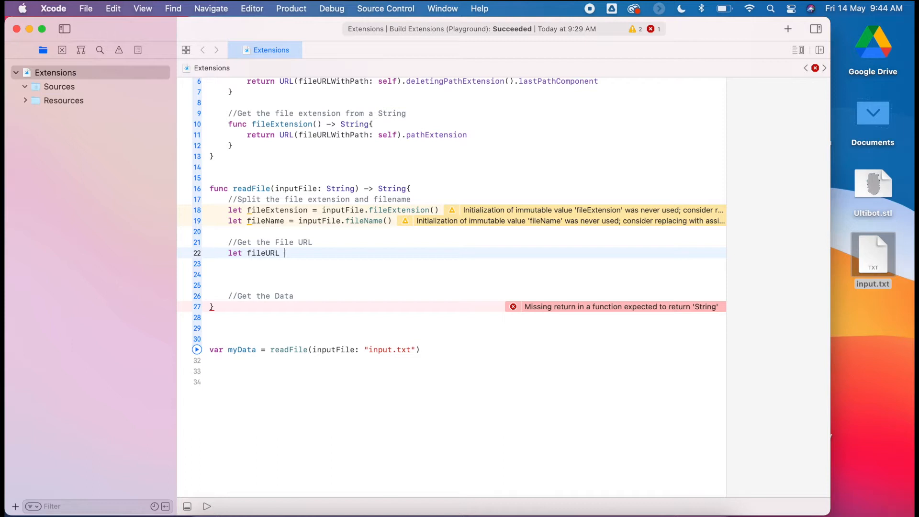
type("= t")
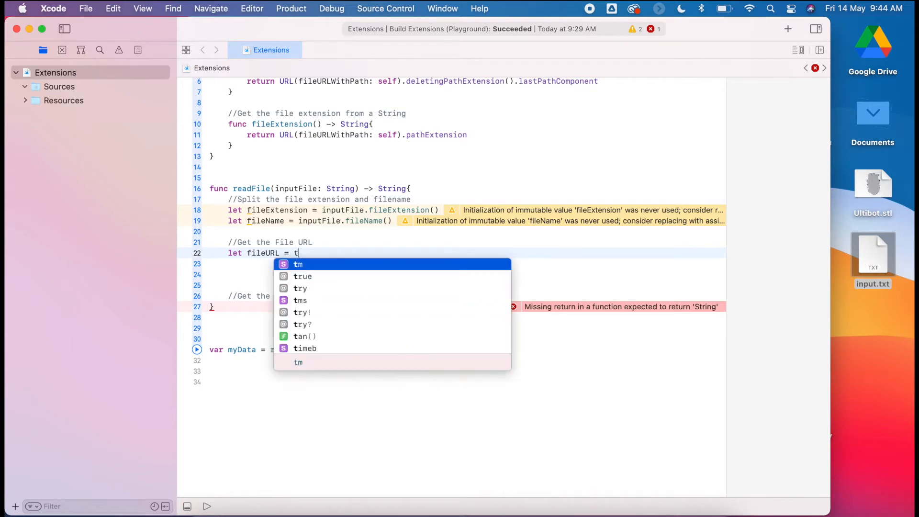
left_click(302, 311)
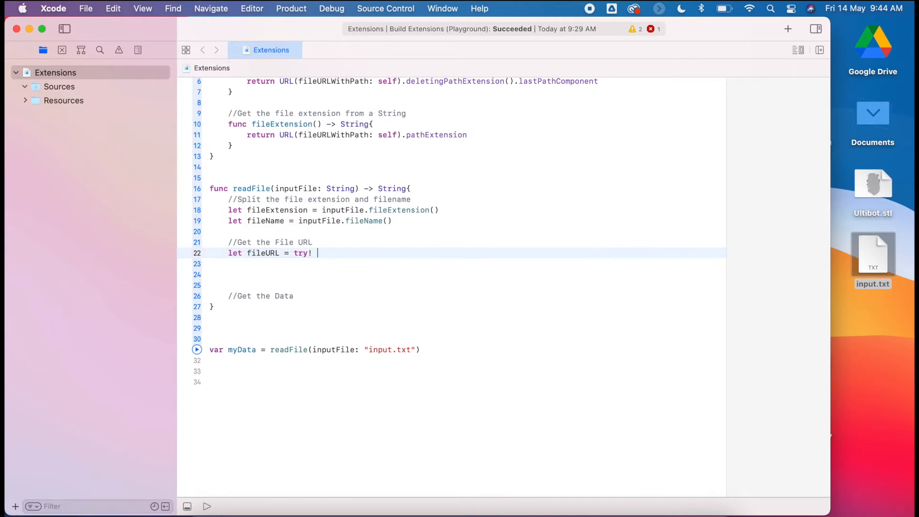
type("FileMa")
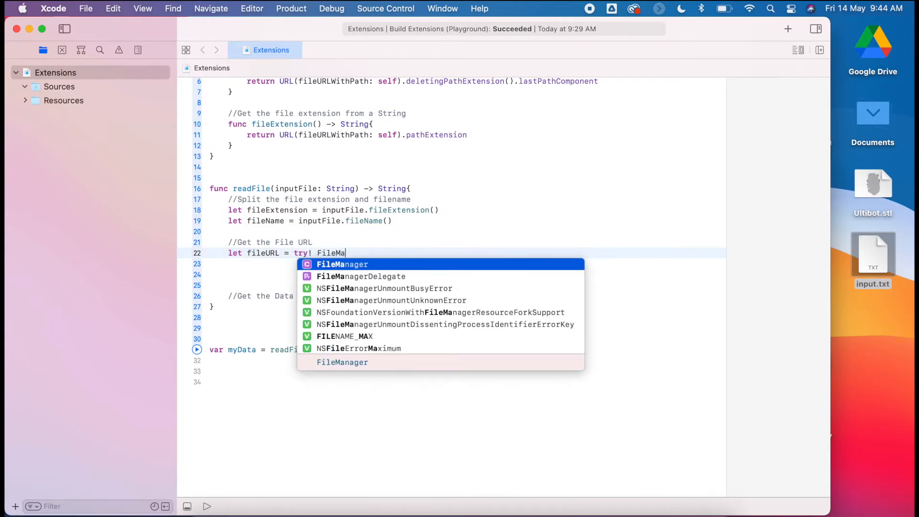
type("nager")
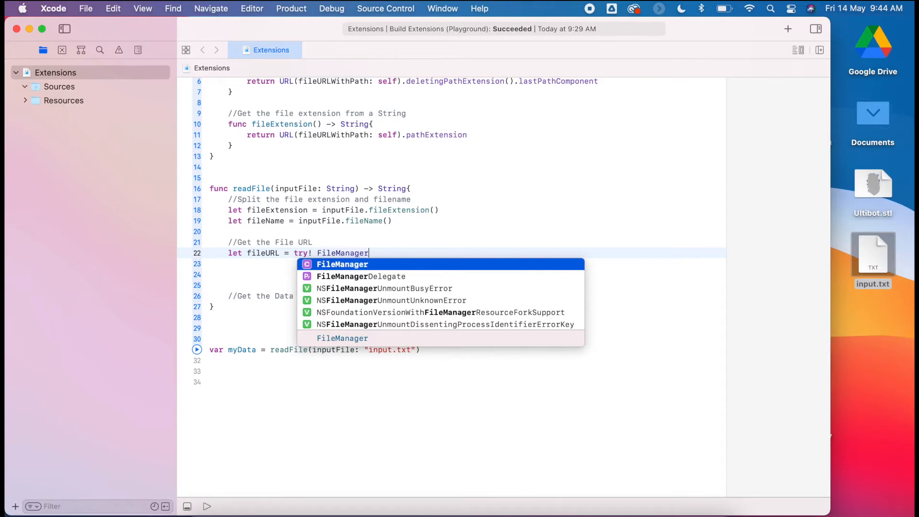
type(".default.url(for:")
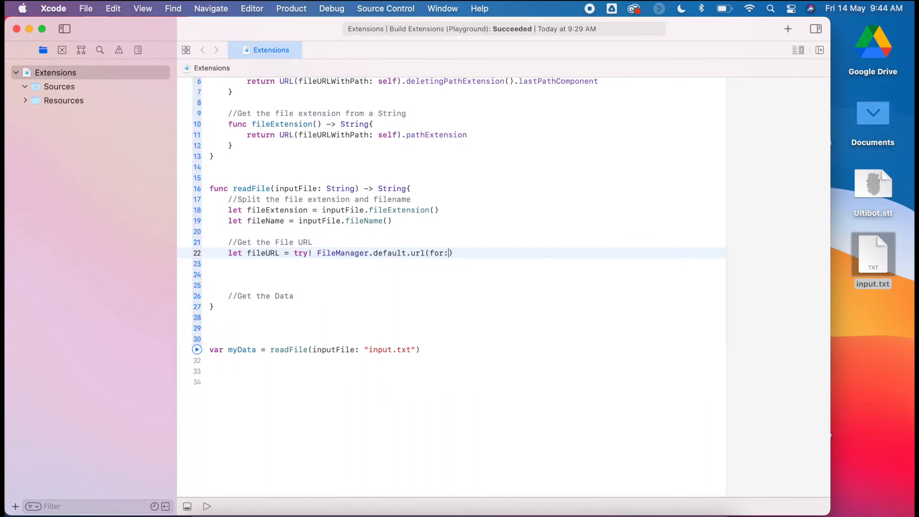
Step: Supply for: .desktopDirectory, in: .userDomainMask, appropriateFor: nil, create: true and end the line
type("\" \"")
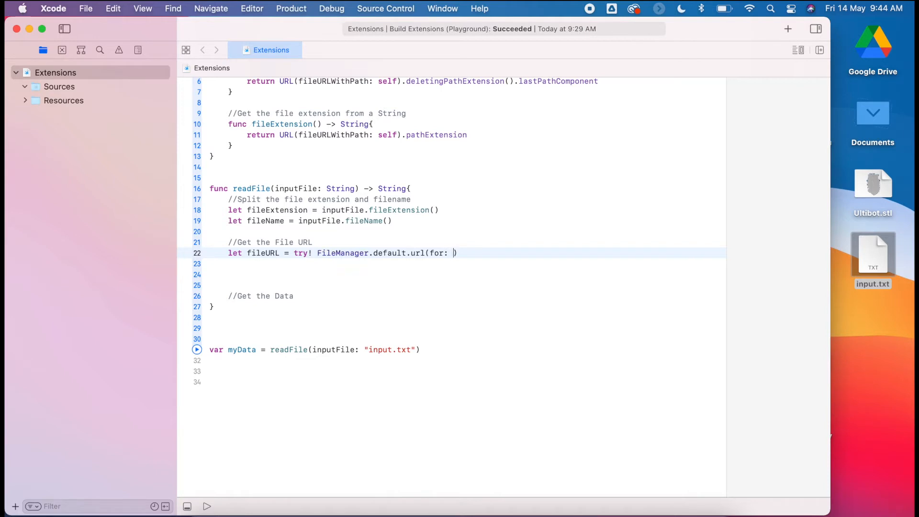
type(".)")
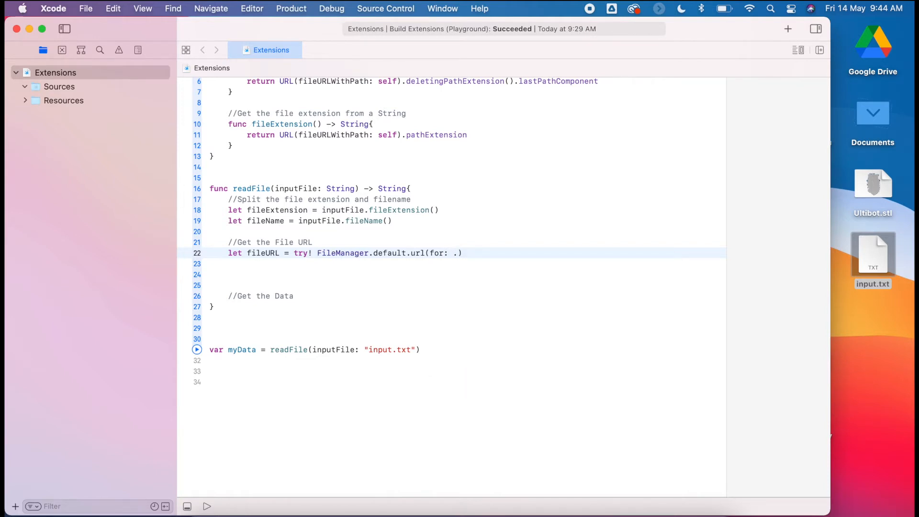
type("desktopDirectory")
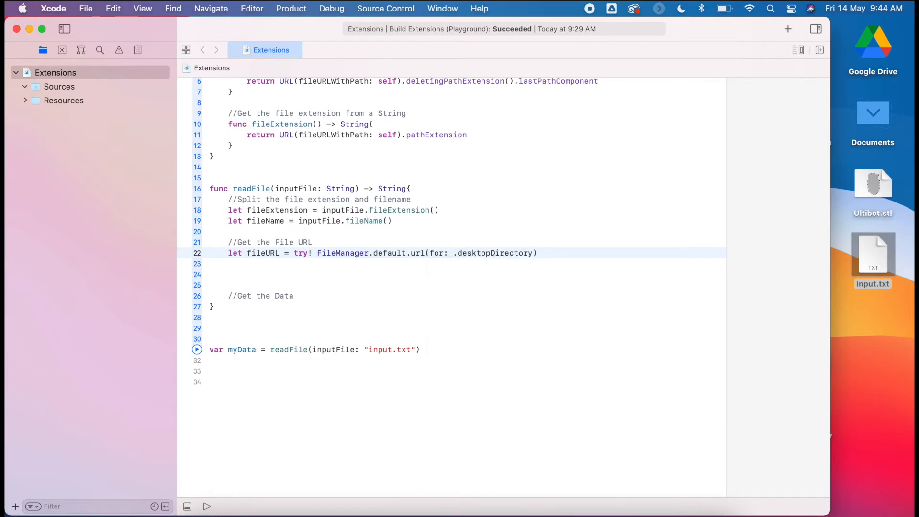
type(",")
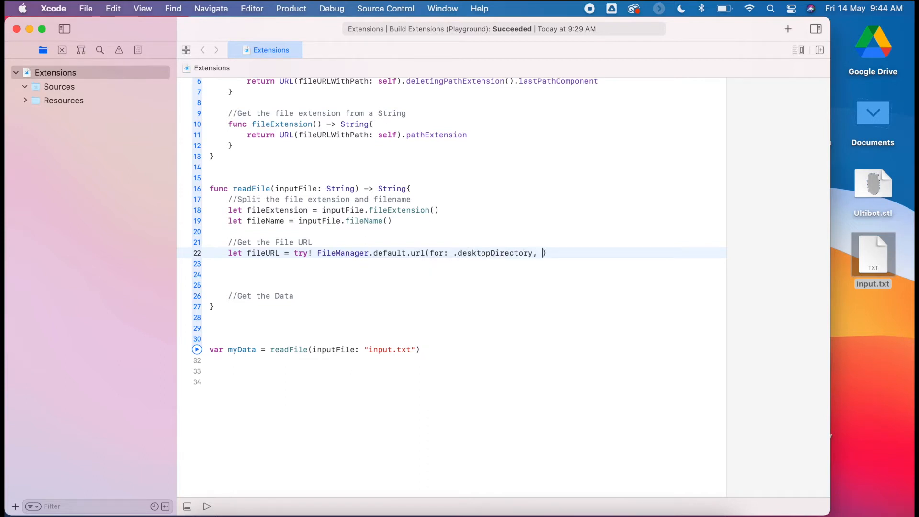
type("in: .u")
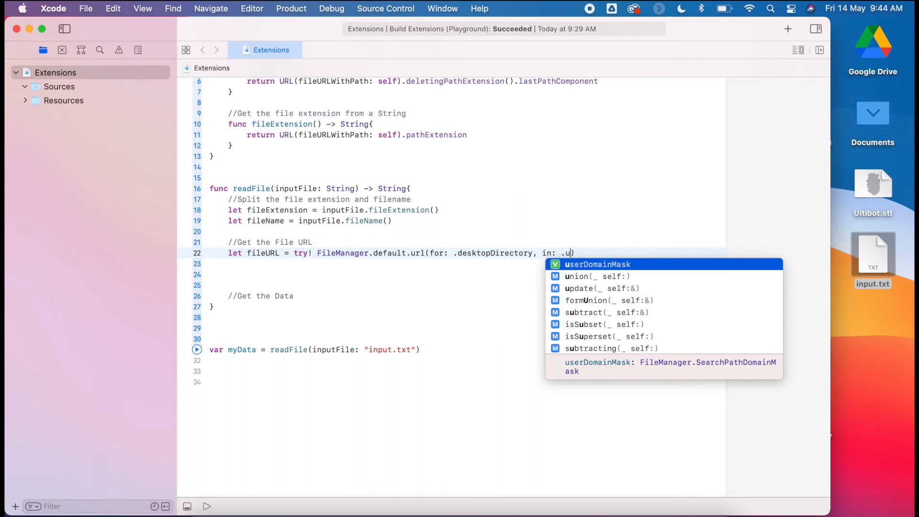
key("Return")
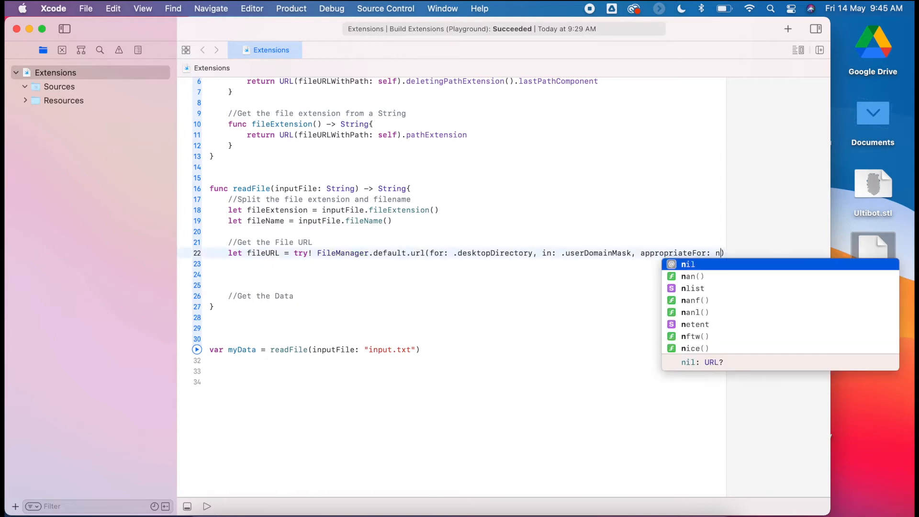
type("nil, create:")
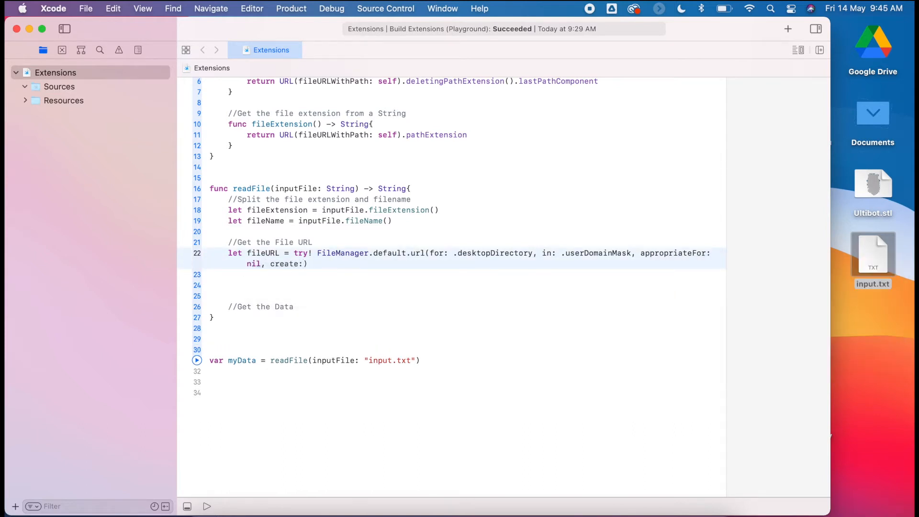
type("true")
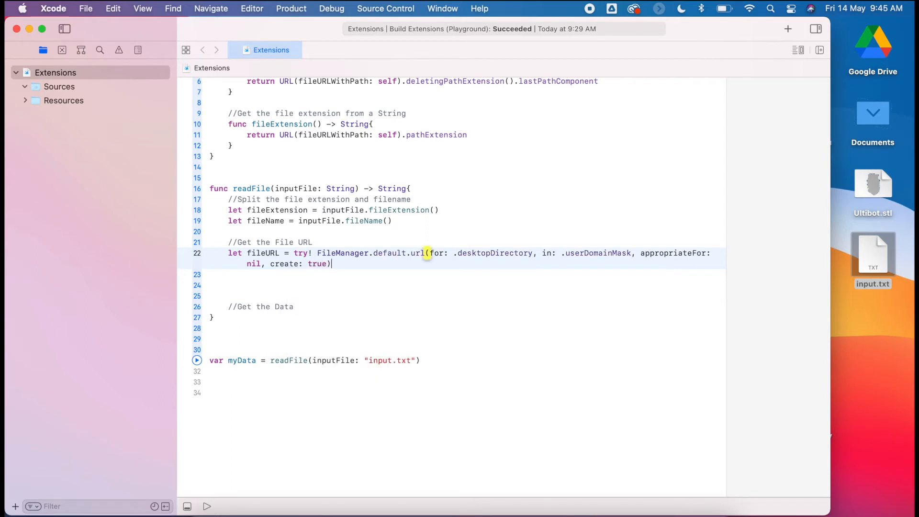
key("return")
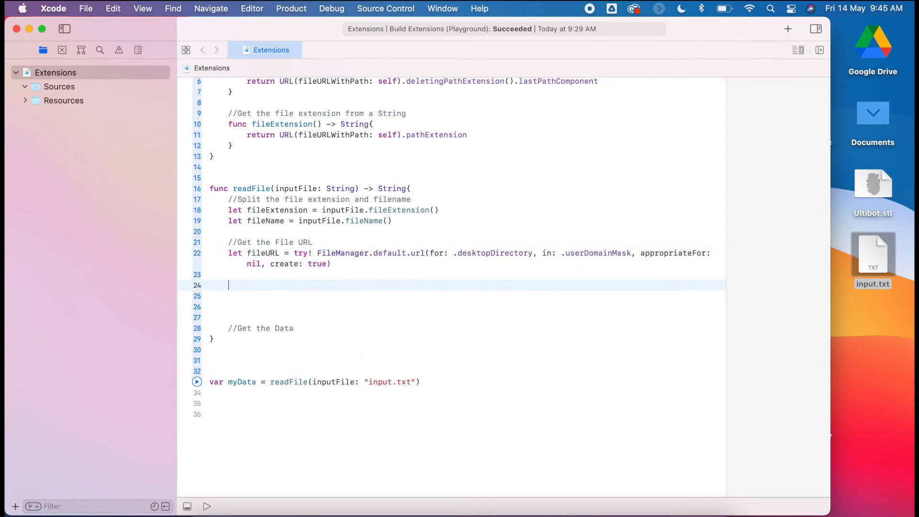
Step: Begin let inputFile = fileURL.appendingPathComponent(fileName)
type("let")
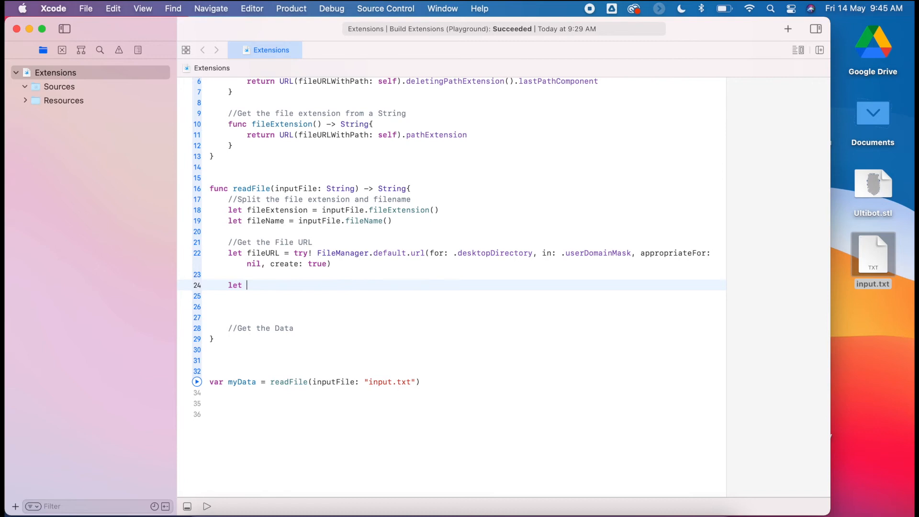
type("inputFile =")
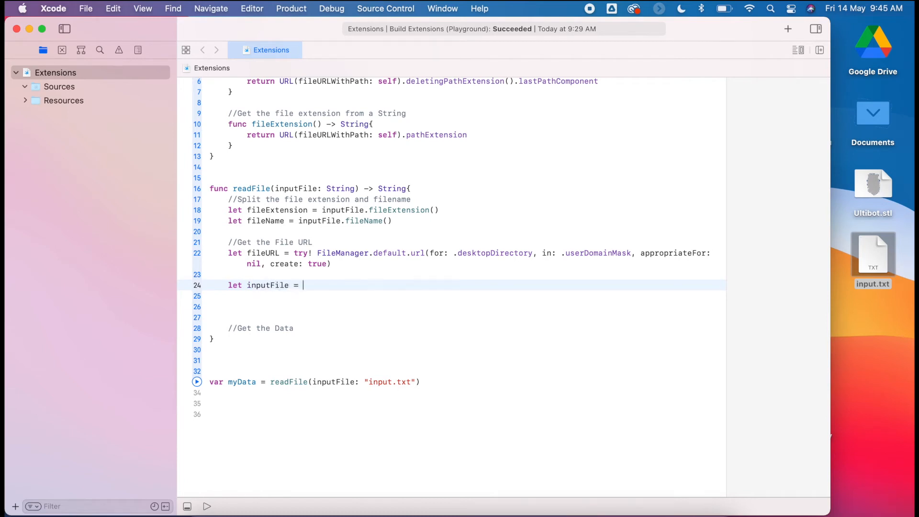
type("fileURL")
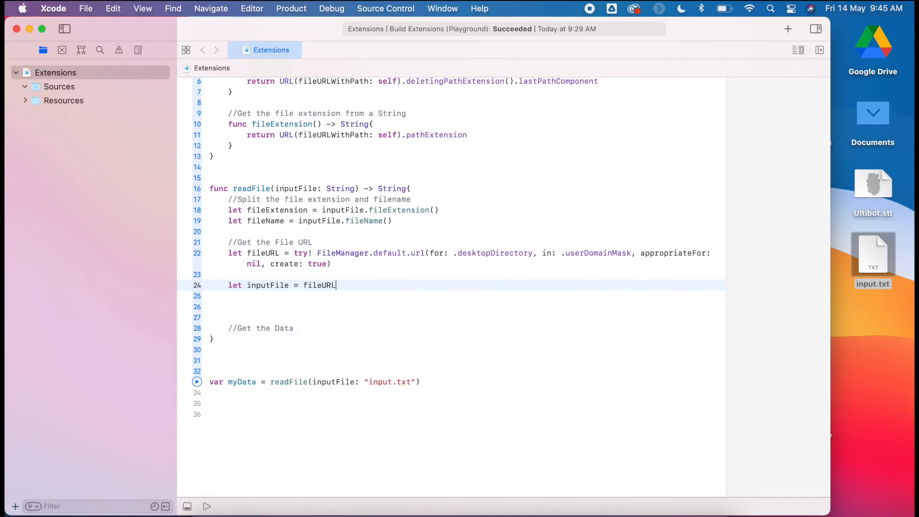
type(".")
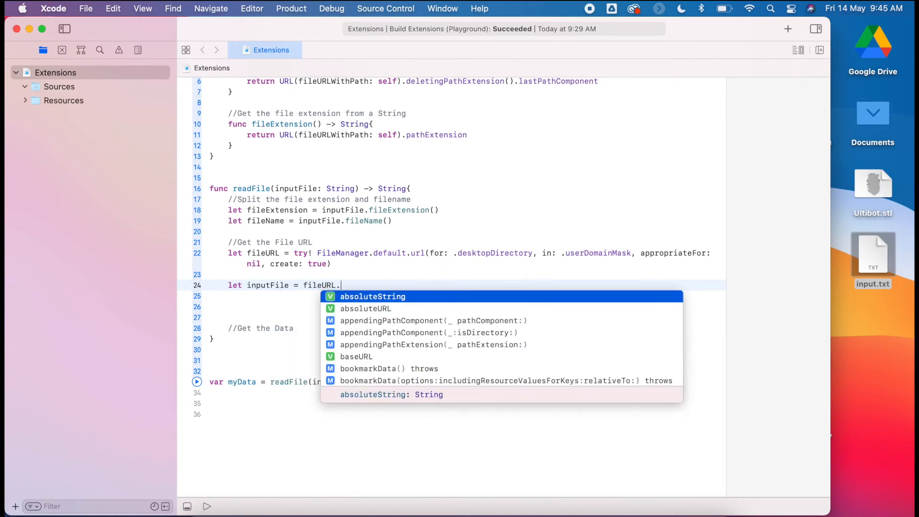
type("app")
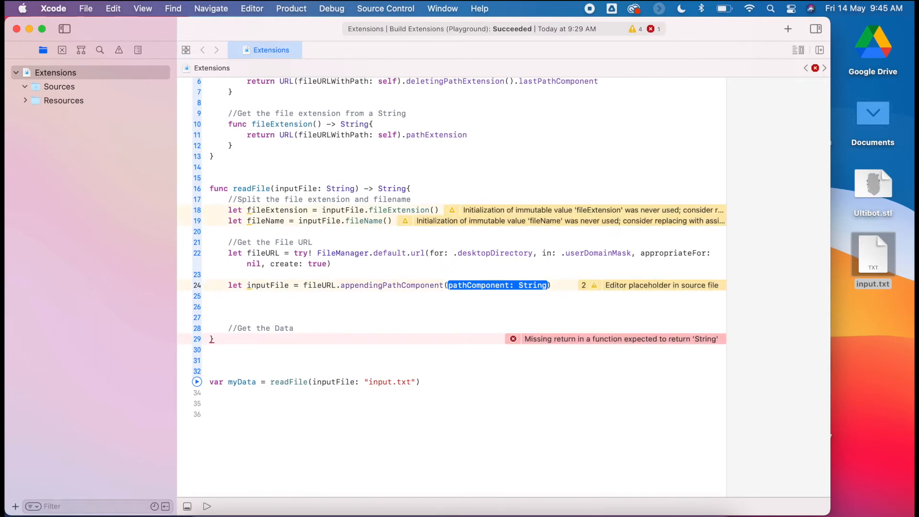
type("fileName")
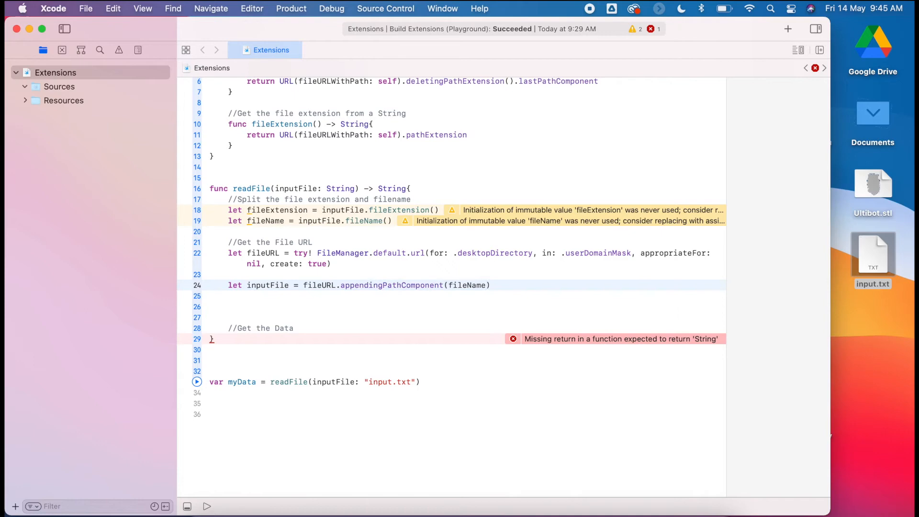
Step: Chain .appendingPathExtension(fileExtension) onto the inputFile URL
type(".")
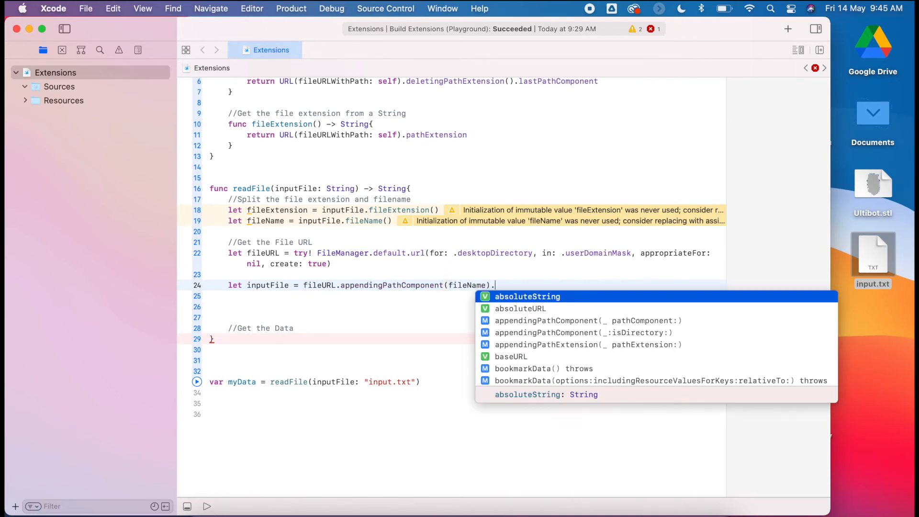
type("app")
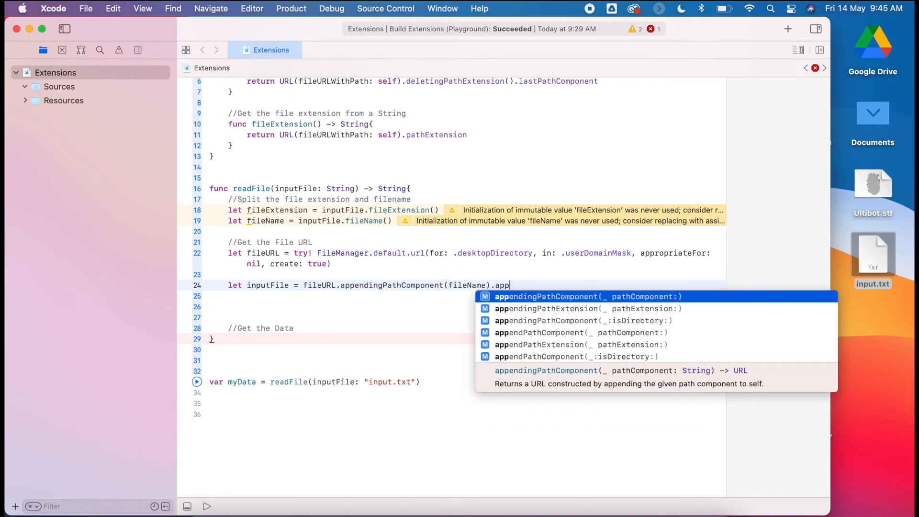
left_click(545, 308)
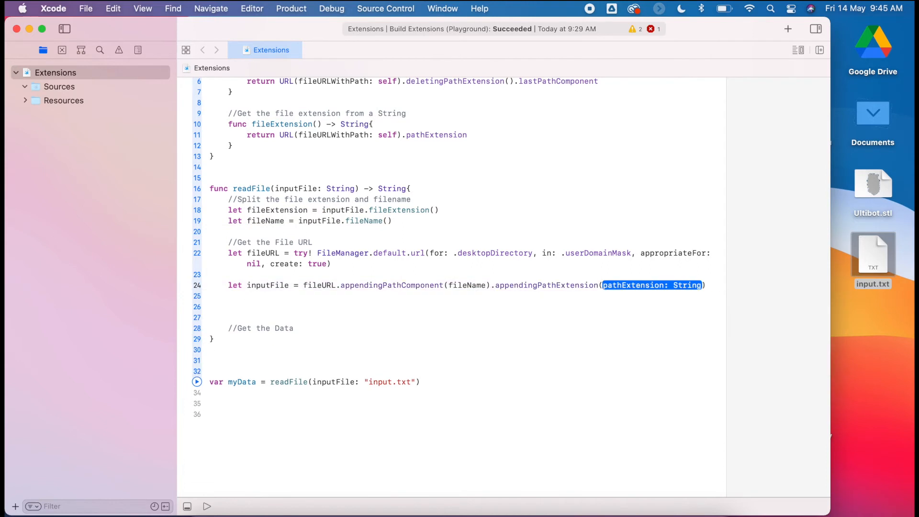
type("file")
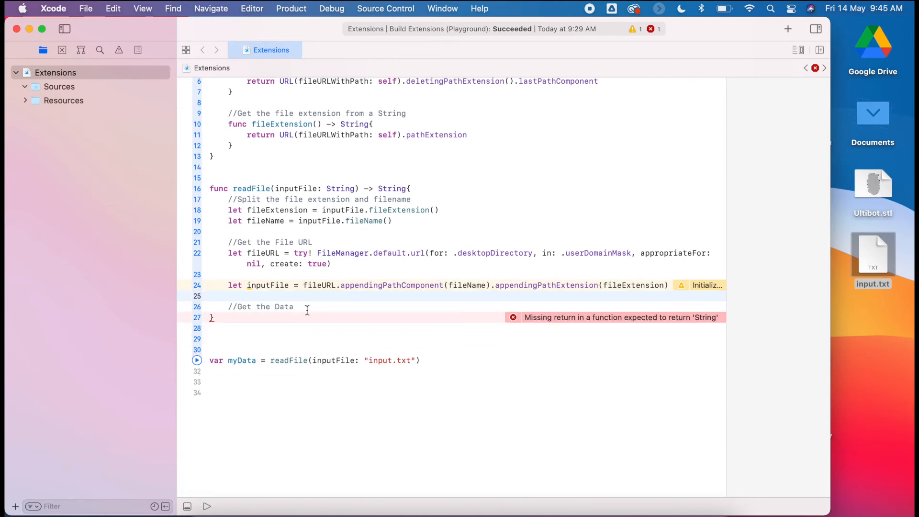
Step: Write do { let savedData = try String(contentsOf: inputFile); return savedData } catch { return error.localizedDescription }
type("do{")
type("let")
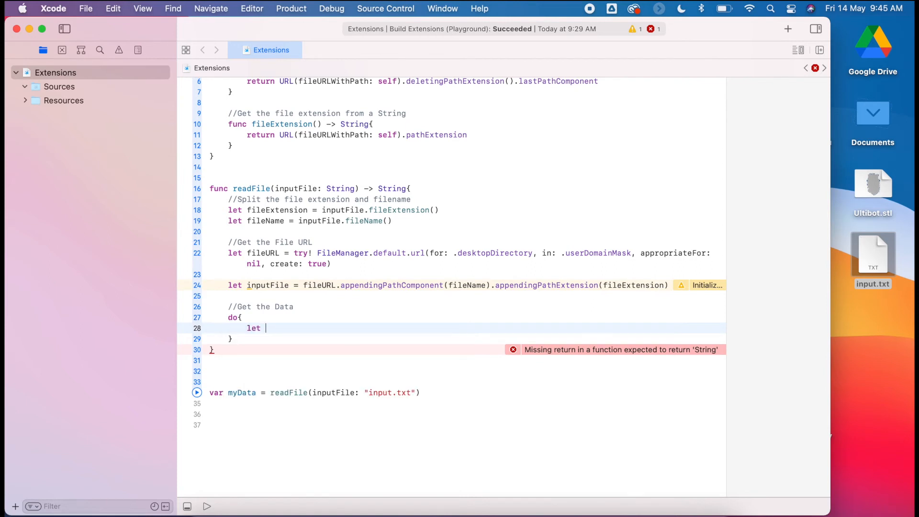
type("savedD")
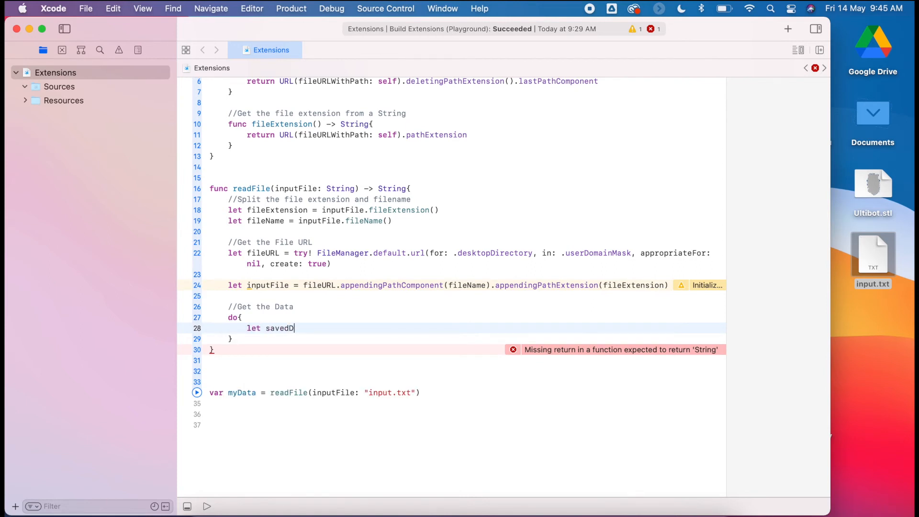
type("ata = try String(contentsOf: URL")
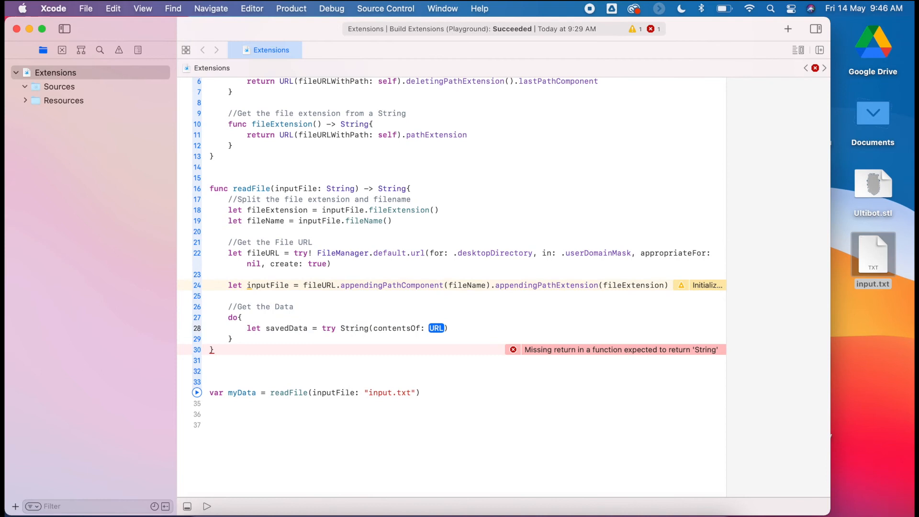
type("inputFile")
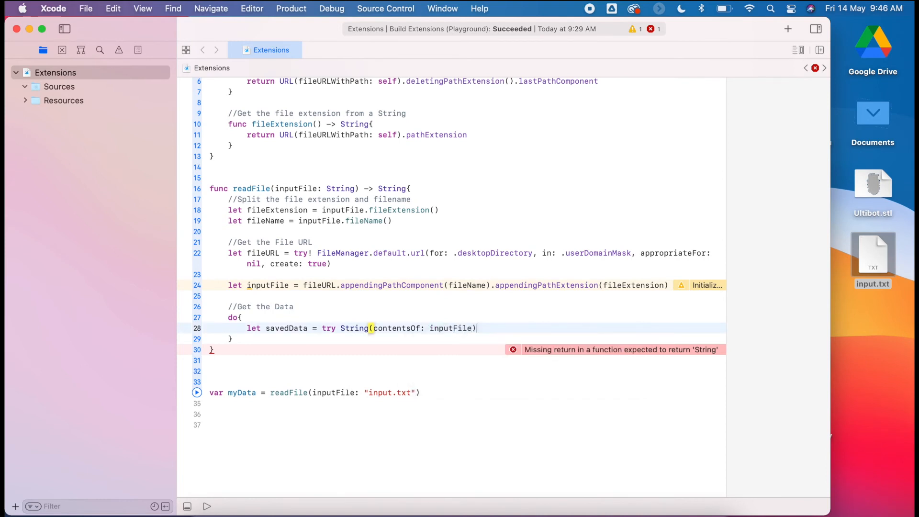
type("return")
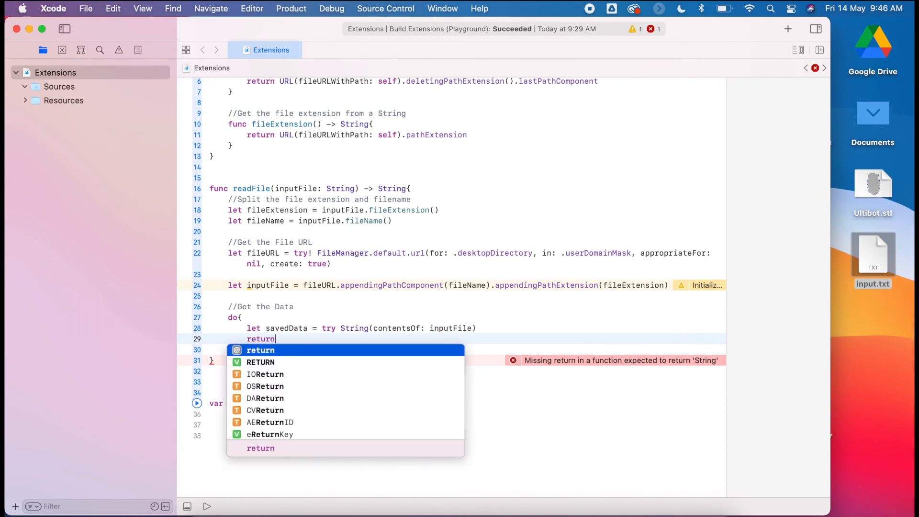
type("savedData")
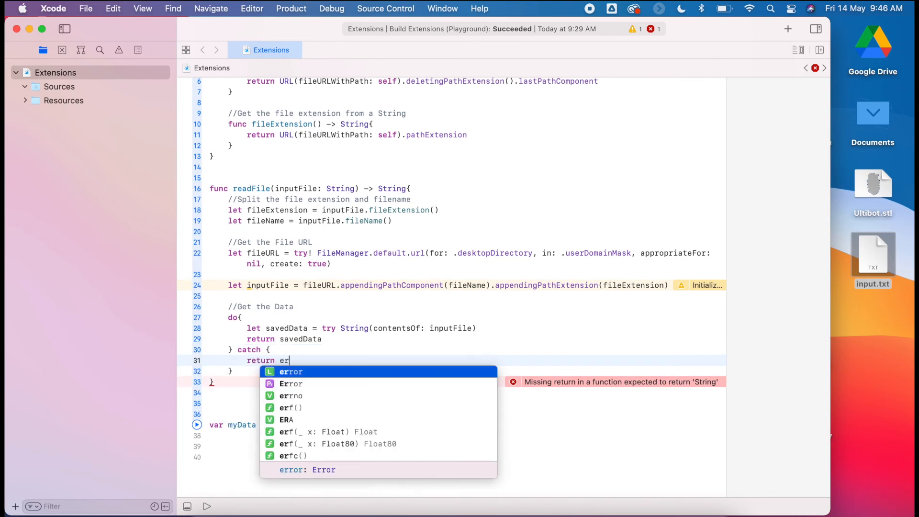
type("error.localizedDescription")
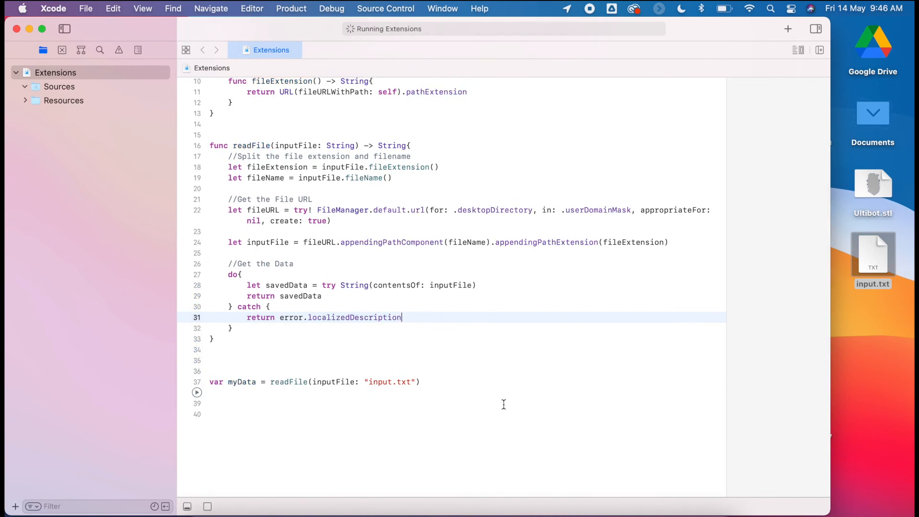
mouse_move(498, 355)
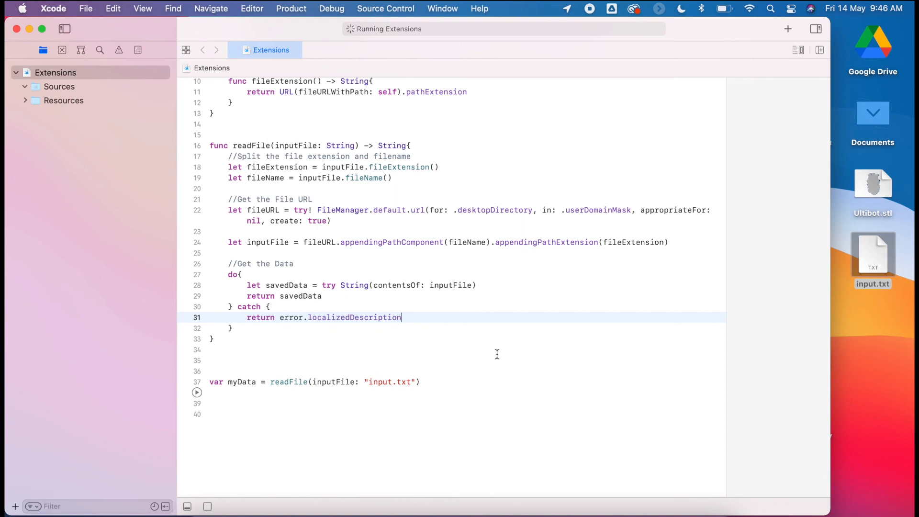
mouse_move(482, 367)
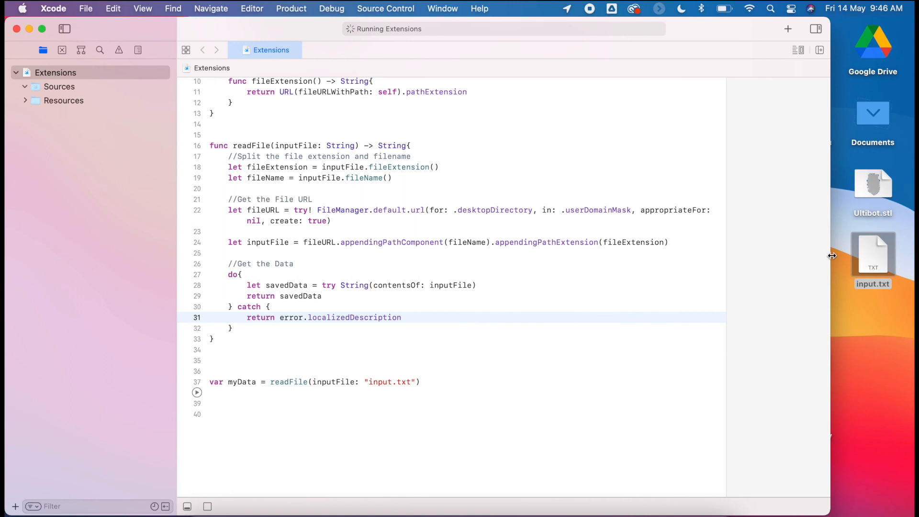
mouse_move(824, 181)
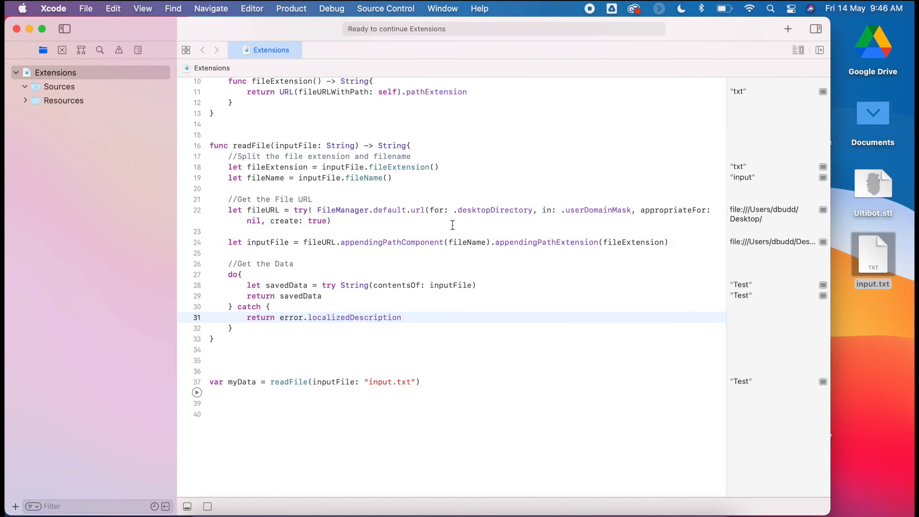
Step: Run the playground and confirm readFile returns "Test" from Desktop input.txt
left_click(402, 317)
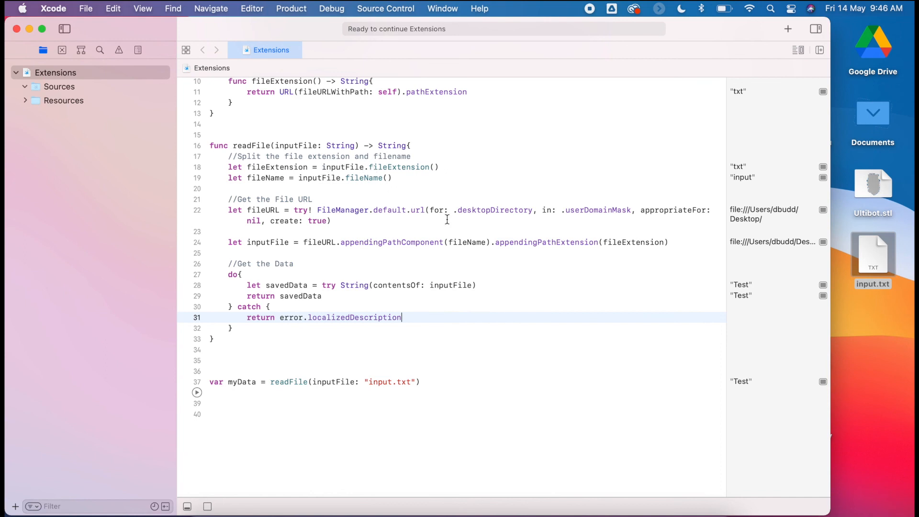
mouse_move(444, 252)
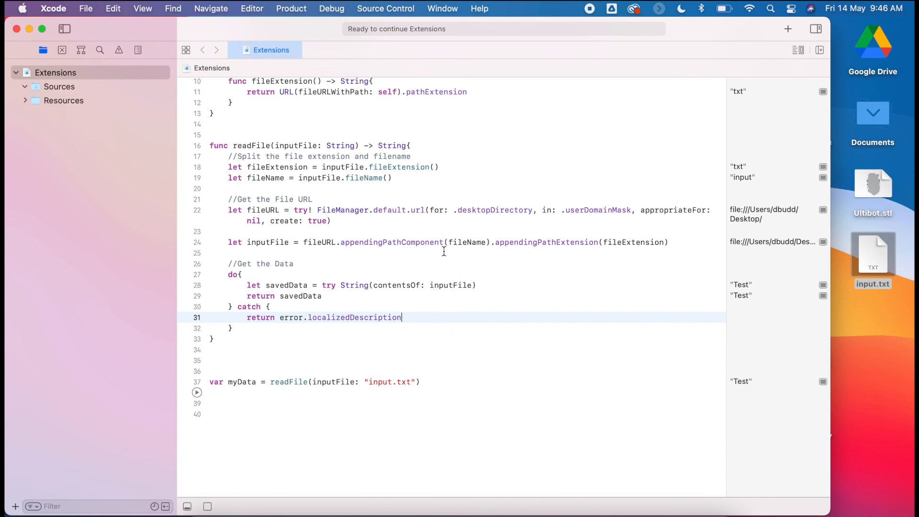